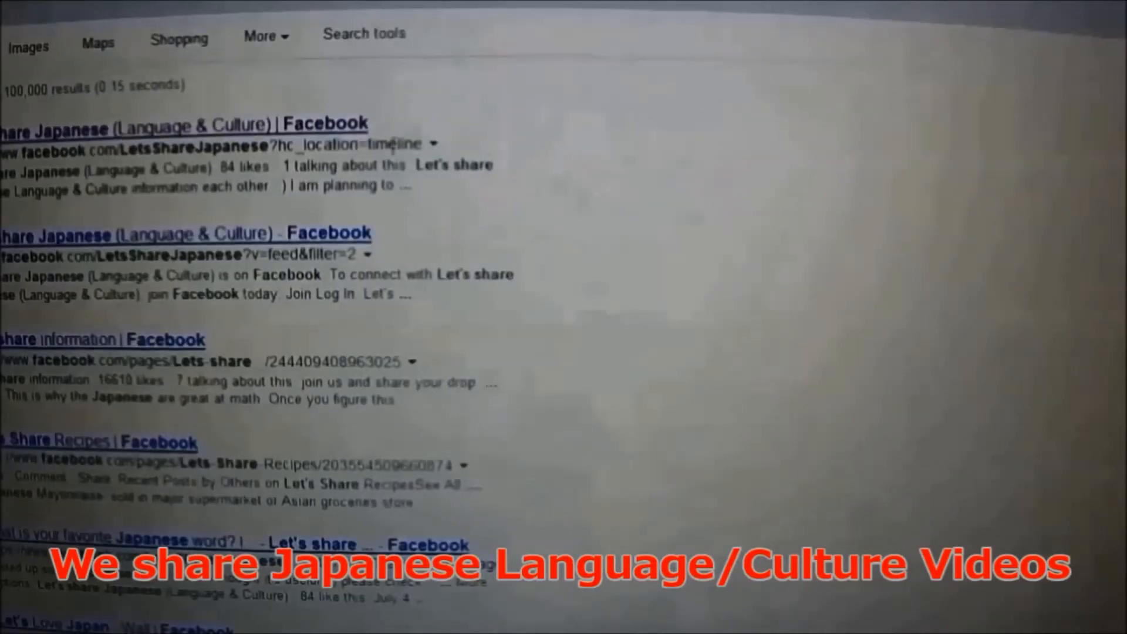
Open the 'Let's share Japanese (Language & Culture) | Facebook' result from the Google results
{"action": "left_click", "coordinate": [185, 232]}
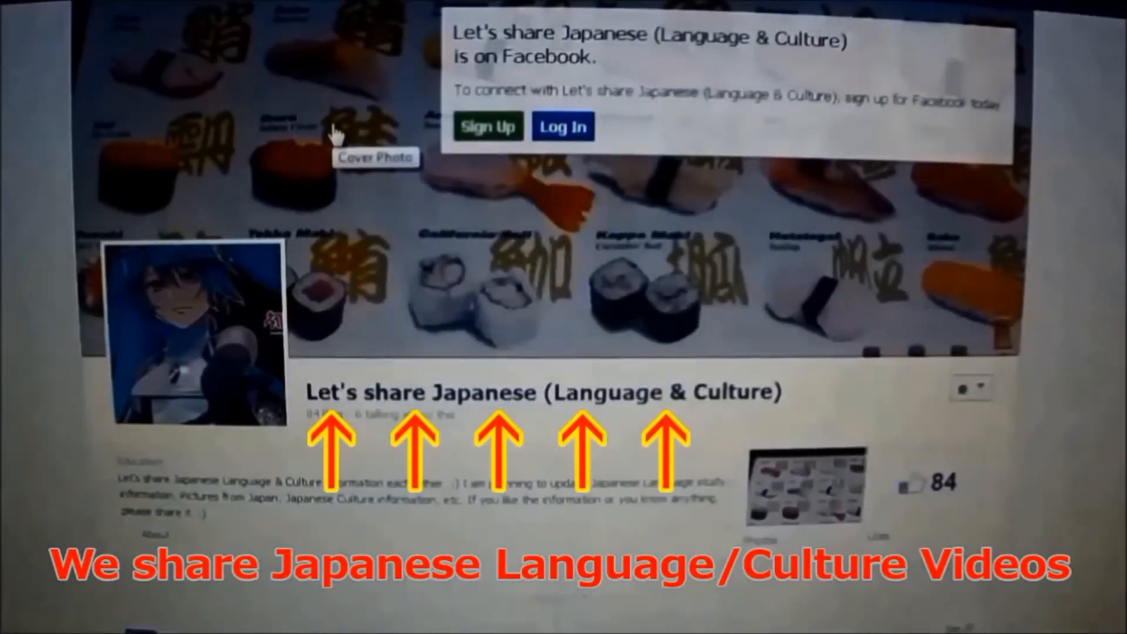